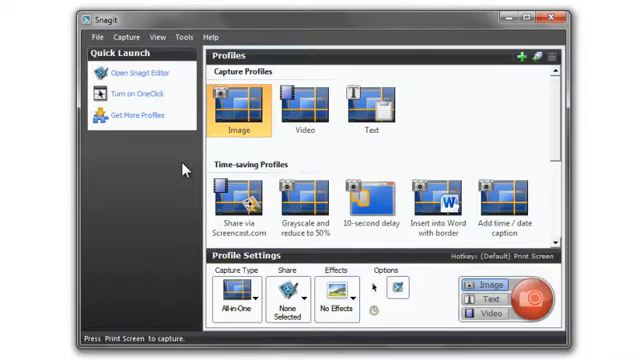
mouse_move(303, 244)
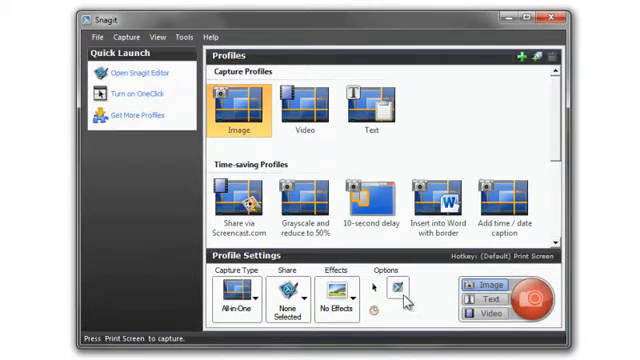
mouse_move(400, 292)
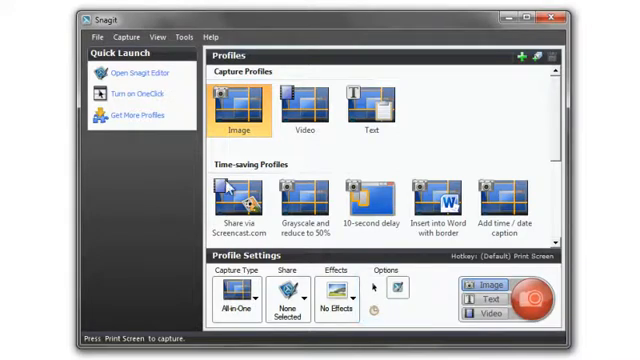
- Select the Shape tool on the Draw tab and pick a rectangle style from the Styles gallery
left_click(135, 73)
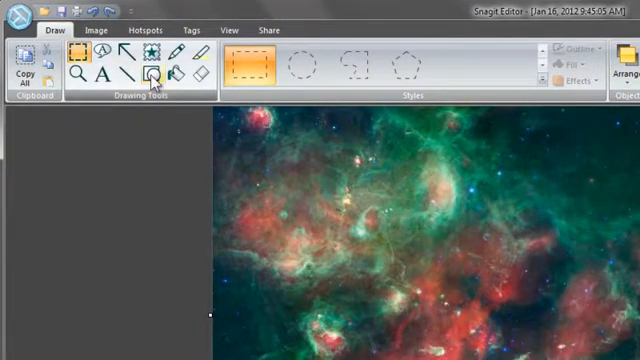
left_click(152, 73)
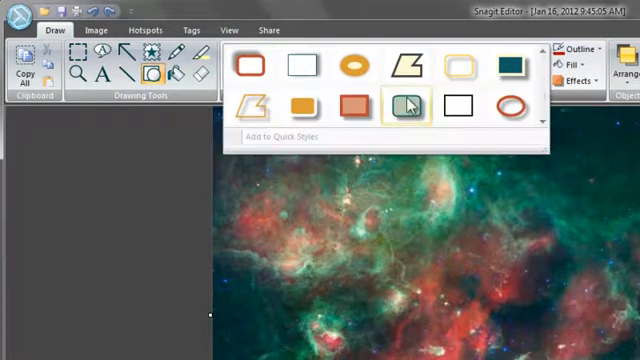
left_click(404, 104)
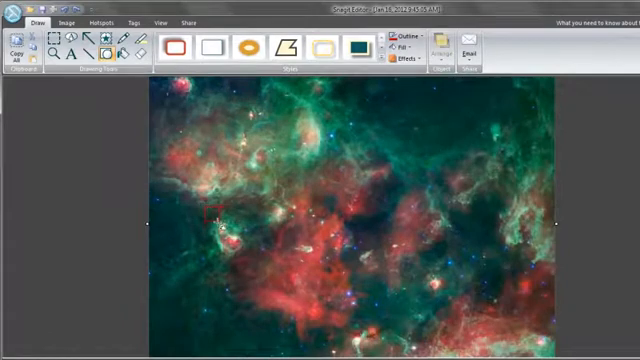
- Draw a salmon-outlined square around the bright lower-left knot and add it to Quick Styles
left_click_drag(212, 204, 263, 253)
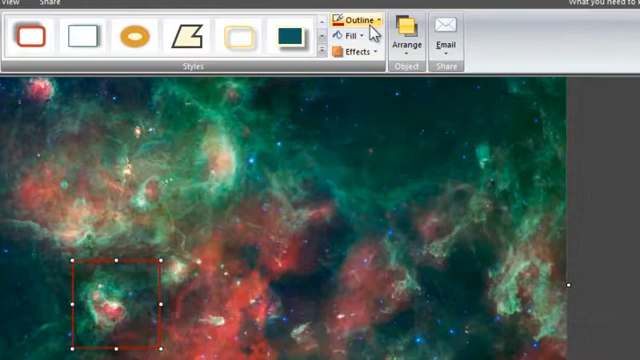
left_click(349, 17)
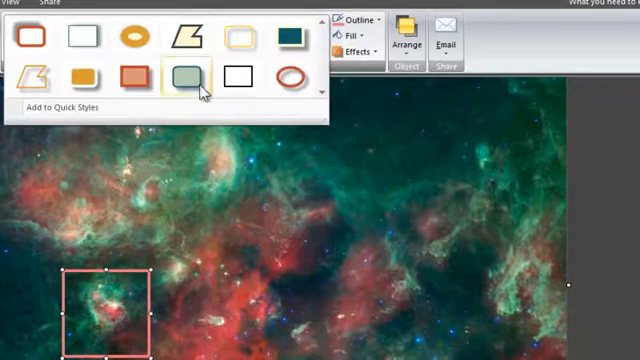
left_click(183, 77)
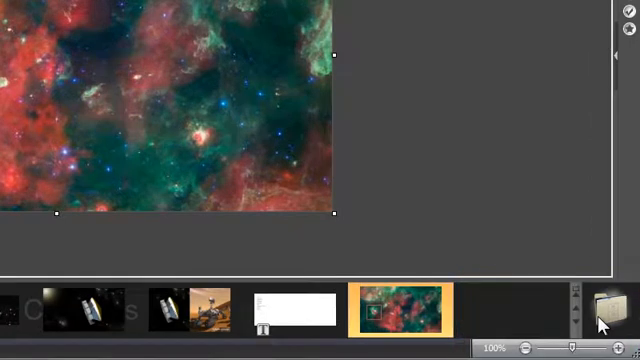
left_click(606, 305)
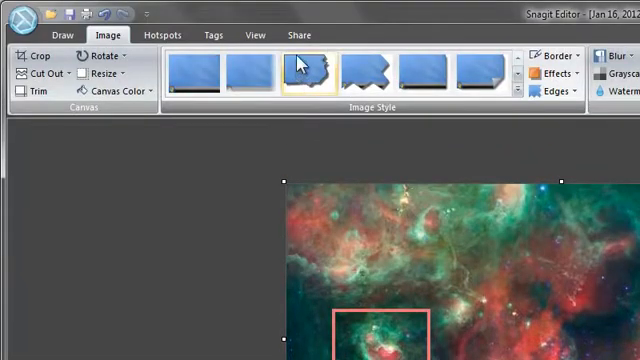
- Switch to the Share tab to view email, FTP and Office sharing outputs
left_click(291, 34)
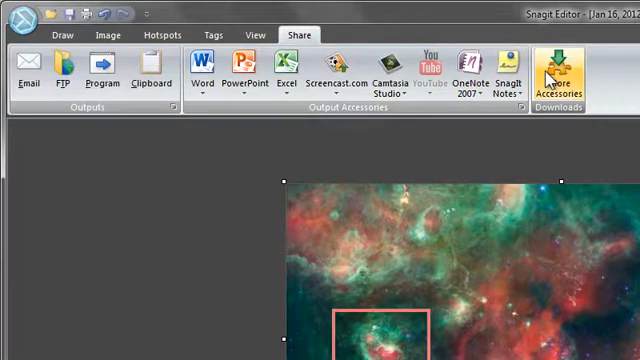
mouse_move(380, 130)
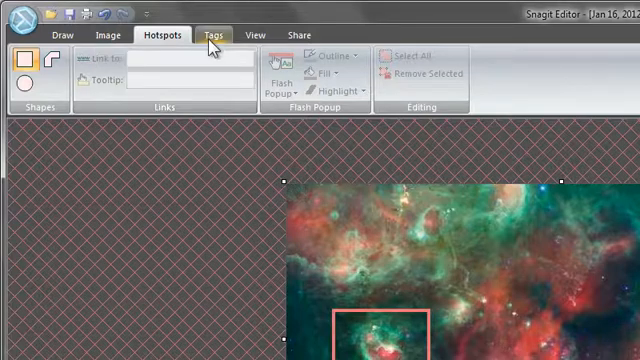
left_click(210, 33)
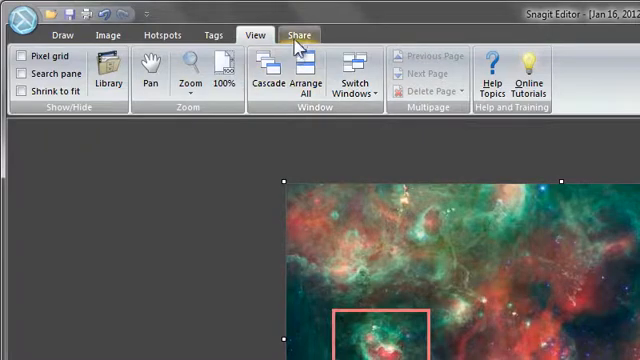
left_click(295, 35)
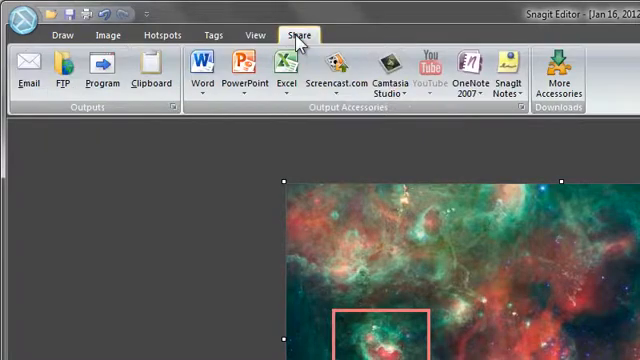